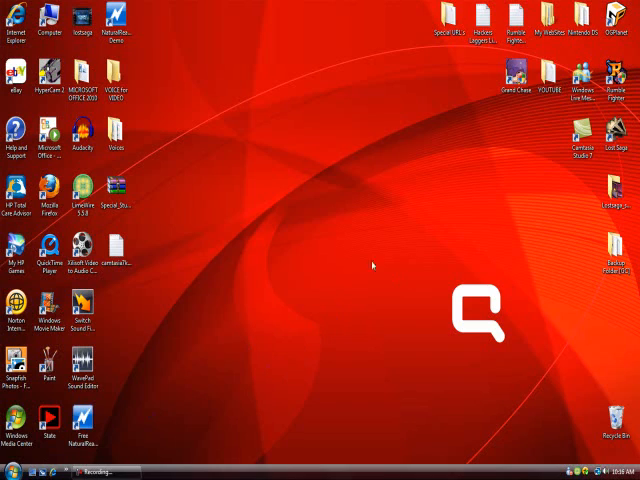
mouse_move(326, 232)
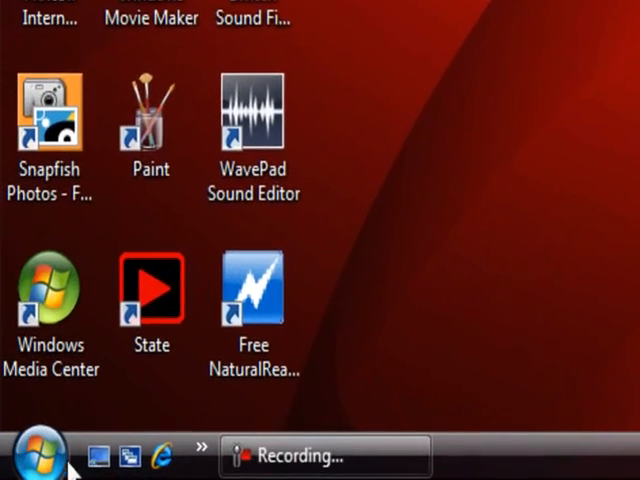
Step: Bring up the Vista Start menu with its search box ready
click(38, 456)
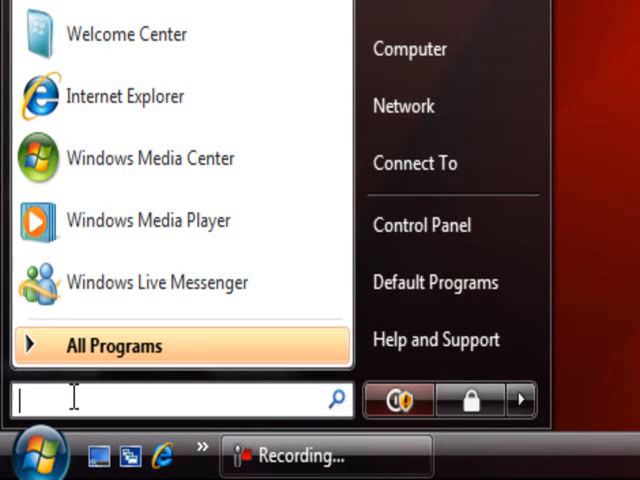
Step: Launch Registry Editor by submitting the Regedit command from the Run dialog
text(Run)
text(Regedit)
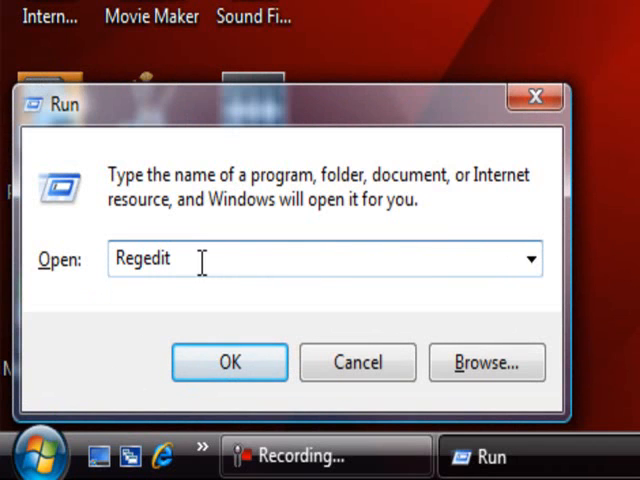
double_click(144, 258)
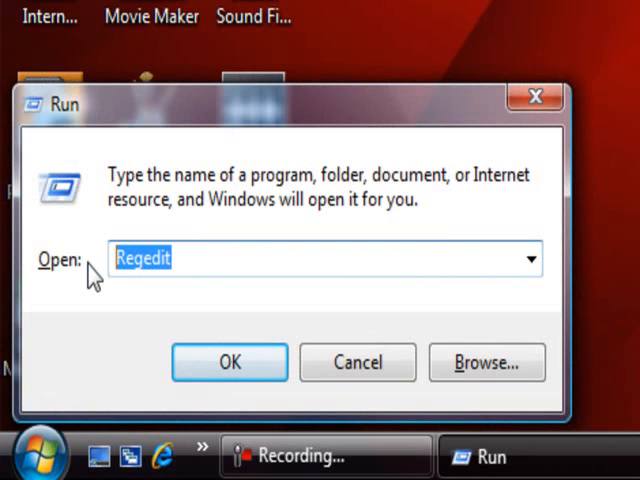
mouse_move(180, 324)
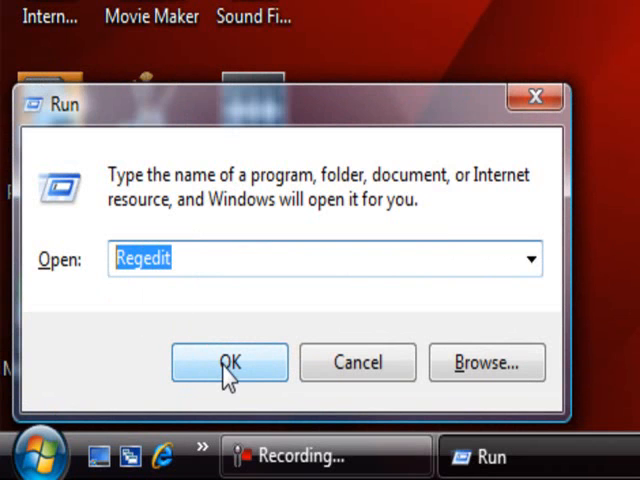
click(228, 362)
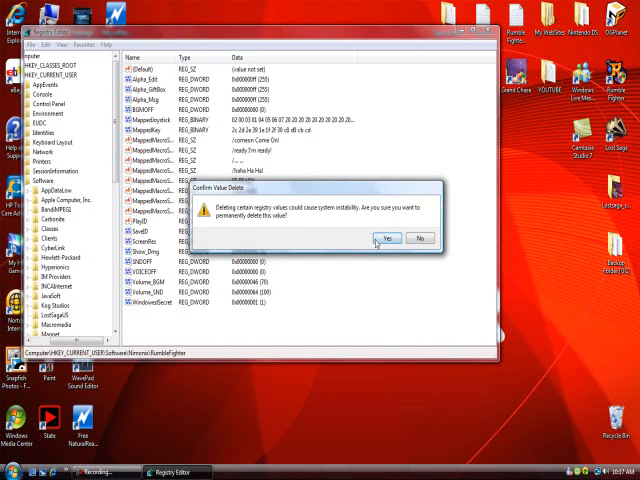
Step: Dismiss the Confirm Value Delete prompt, returning to the five root hives
click(388, 238)
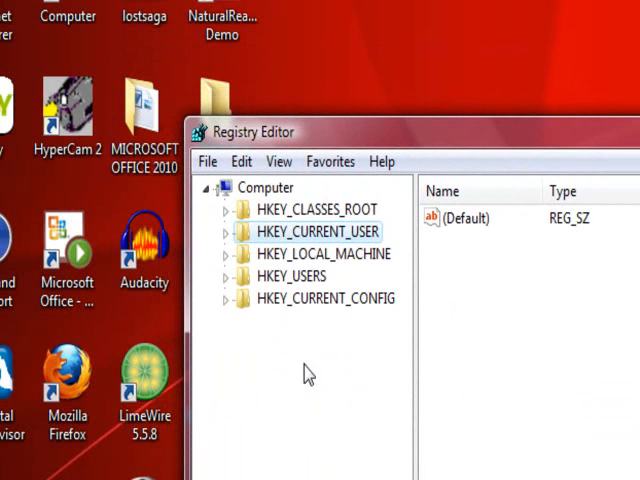
Step: Expand HKEY_CURRENT_USER and its Software key to list vendor subkeys like Nimonix
click(264, 188)
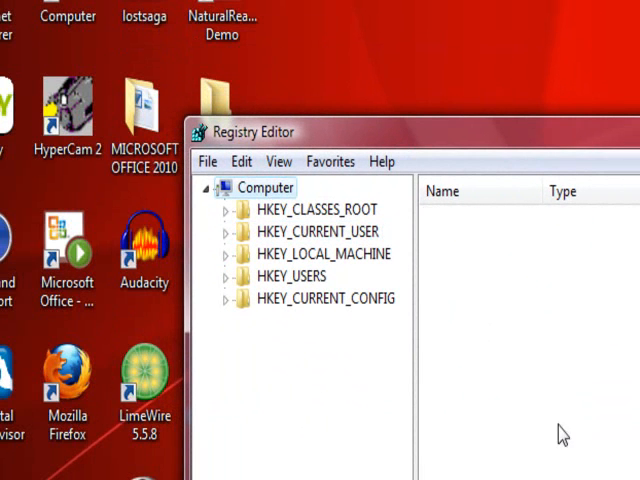
mouse_move(344, 284)
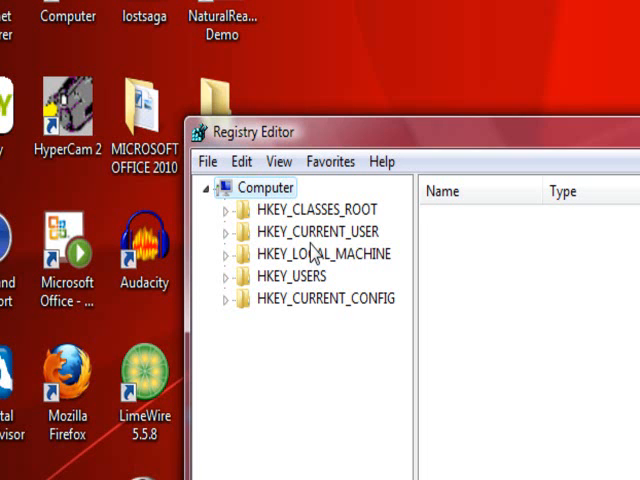
click(316, 232)
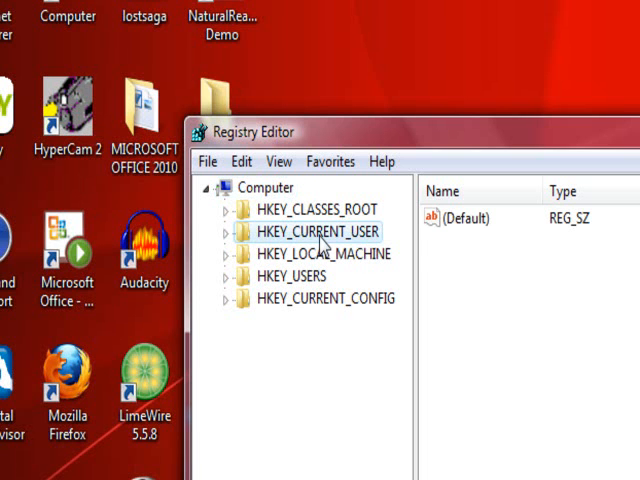
mouse_move(332, 244)
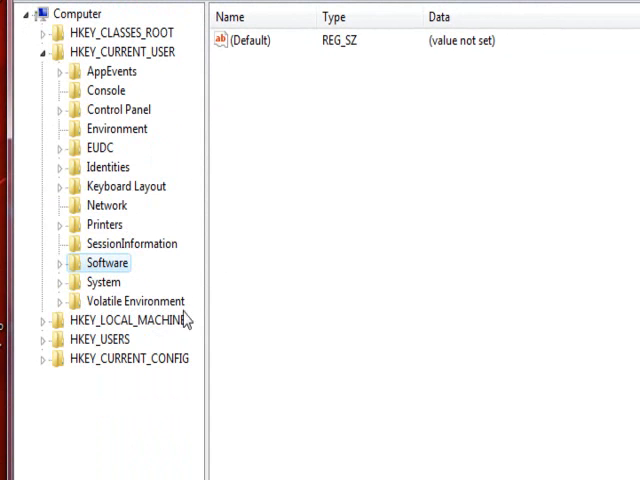
mouse_move(158, 128)
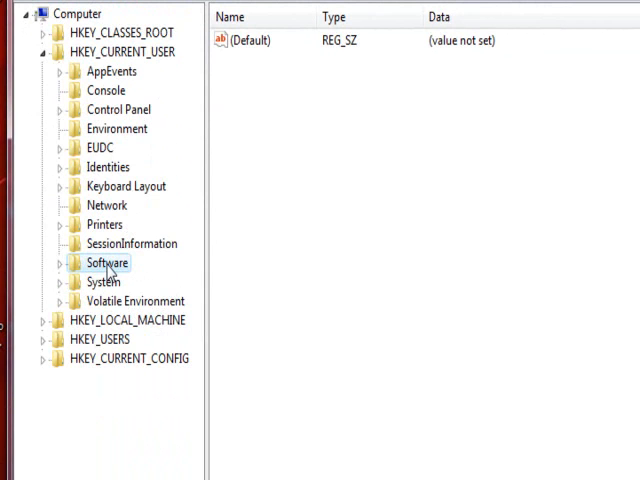
mouse_move(104, 278)
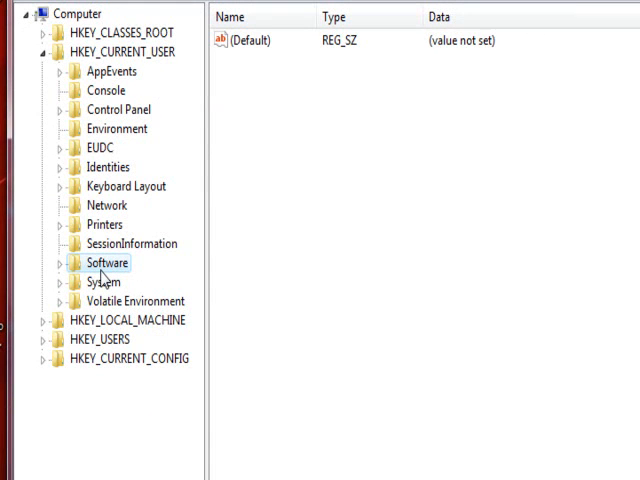
double_click(110, 262)
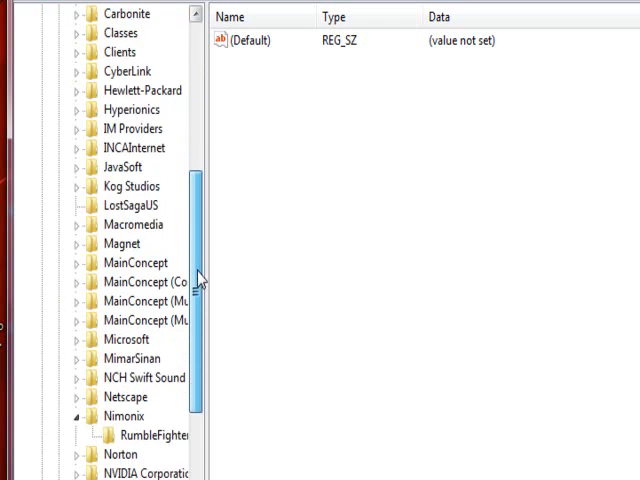
Step: Expand Nimonix and select RumbleFighter to display its values
scroll(down, 3)
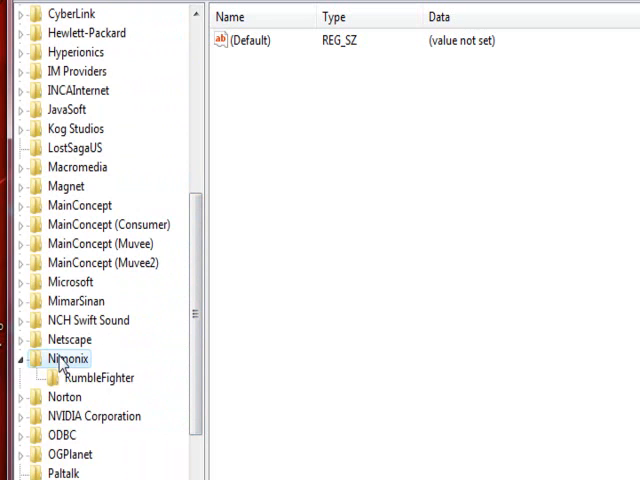
click(28, 358)
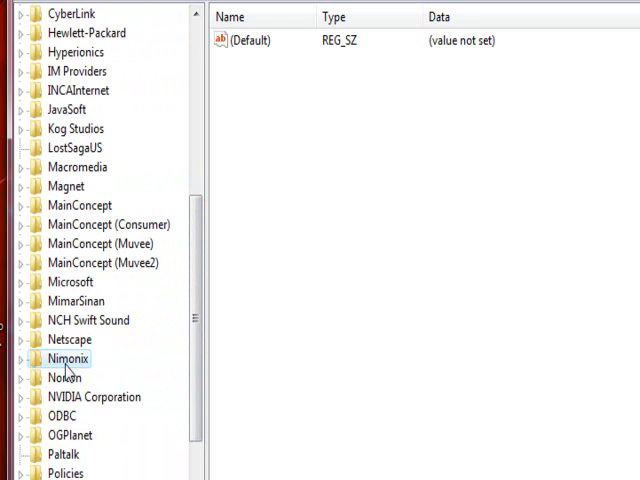
click(12, 358)
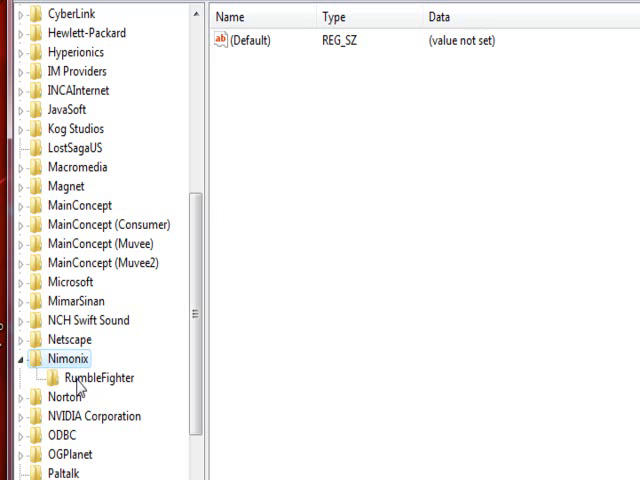
click(96, 376)
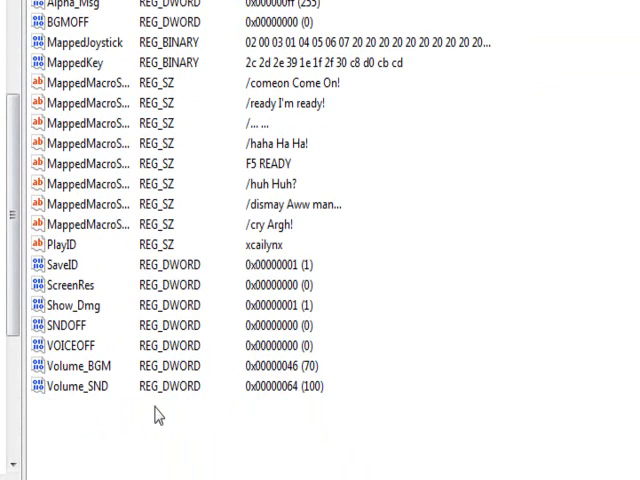
mouse_move(114, 456)
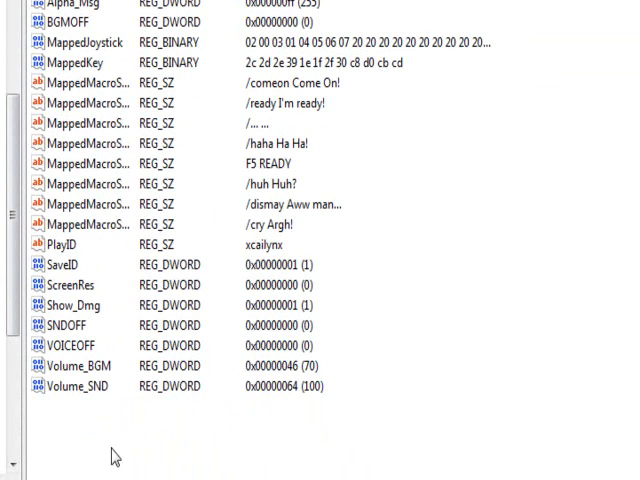
Step: Create a new DWORD (32-bit) value under RumbleFighter named WindowedSecret
right_click(112, 456)
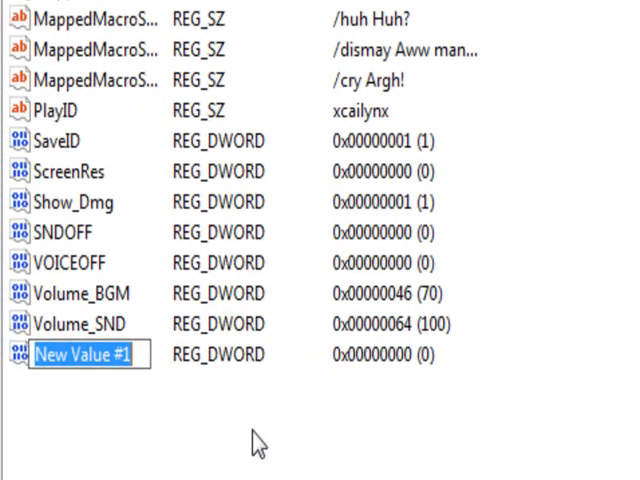
mouse_move(56, 388)
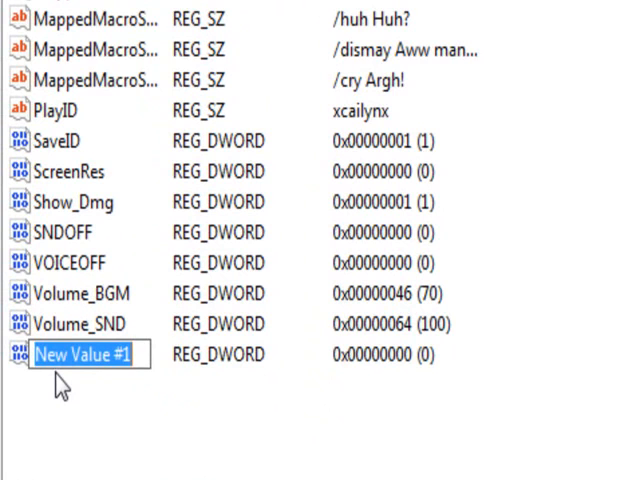
text(Windo)
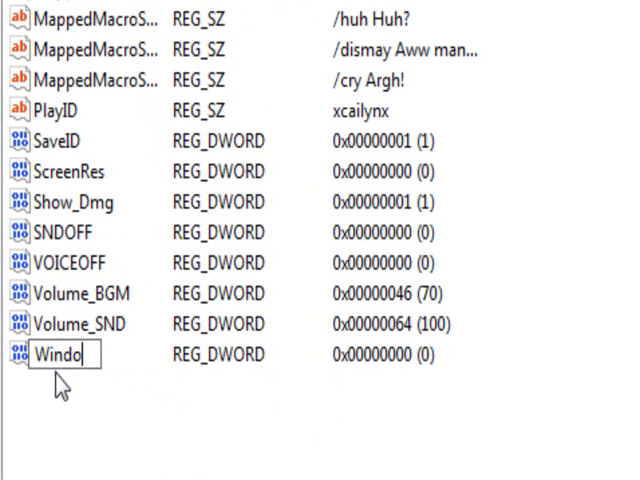
text(wedSecret)
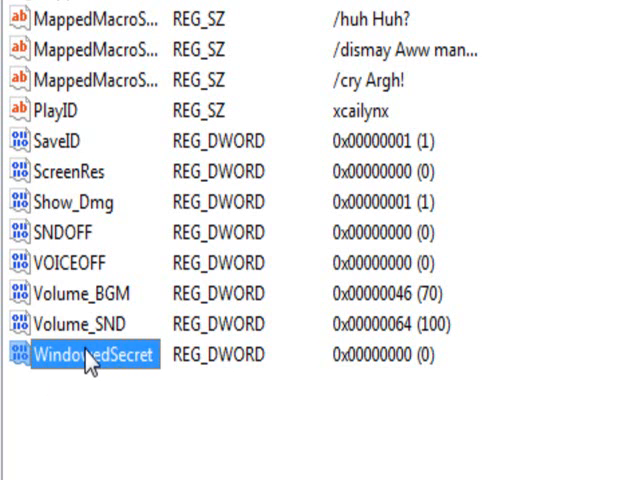
Step: Edit WindowedSecret and change its value data from 0 to 1
right_click(92, 354)
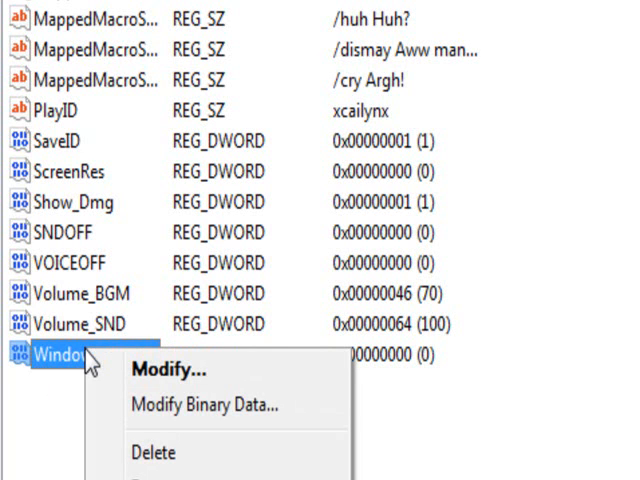
mouse_move(170, 370)
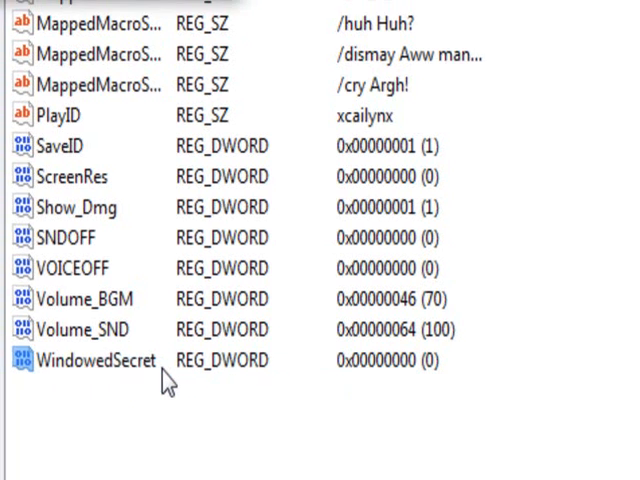
double_click(76, 360)
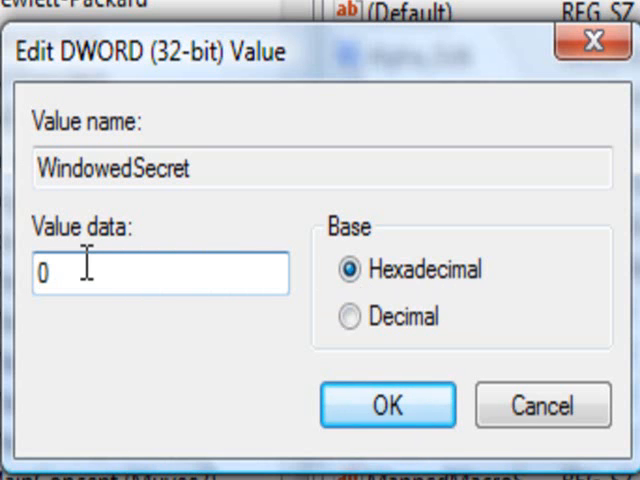
text(1)
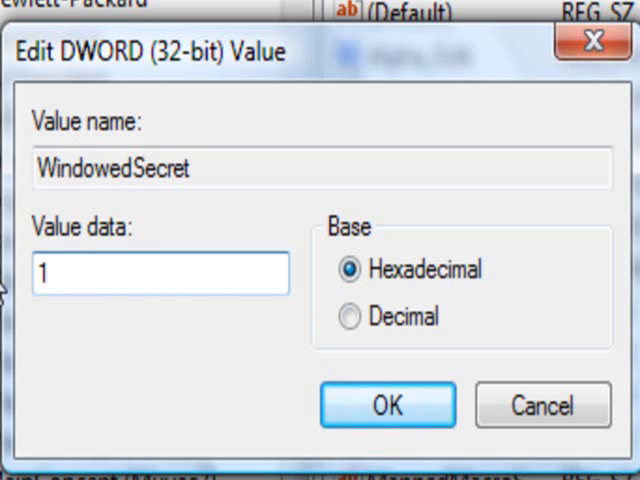
mouse_move(218, 376)
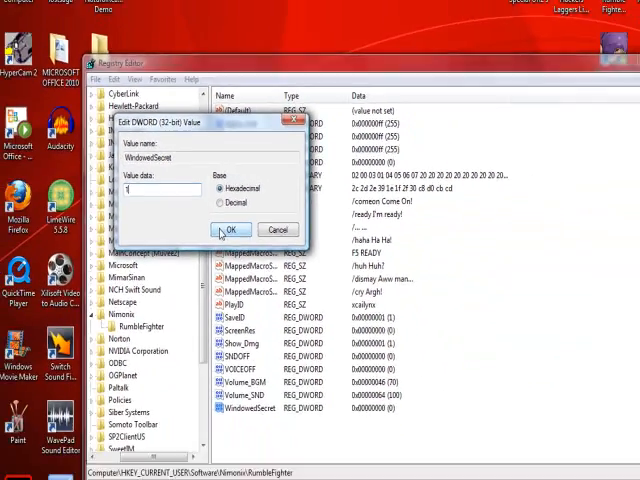
Step: Save WindowedSecret as 1 and close Registry Editor
click(232, 228)
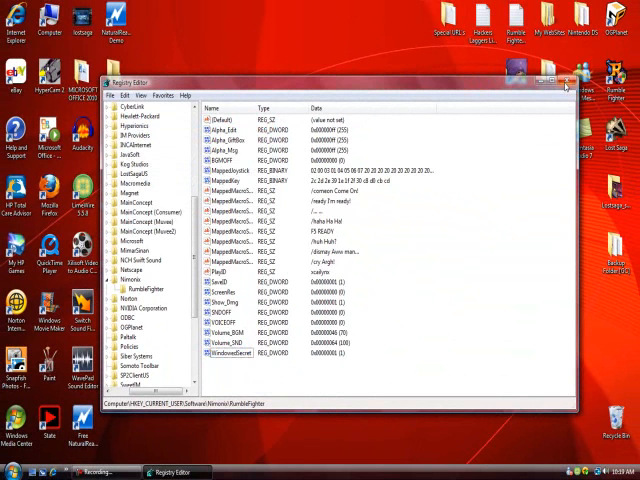
click(566, 82)
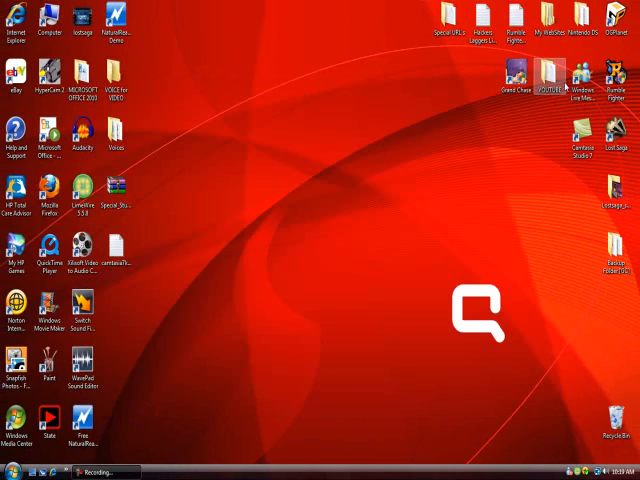